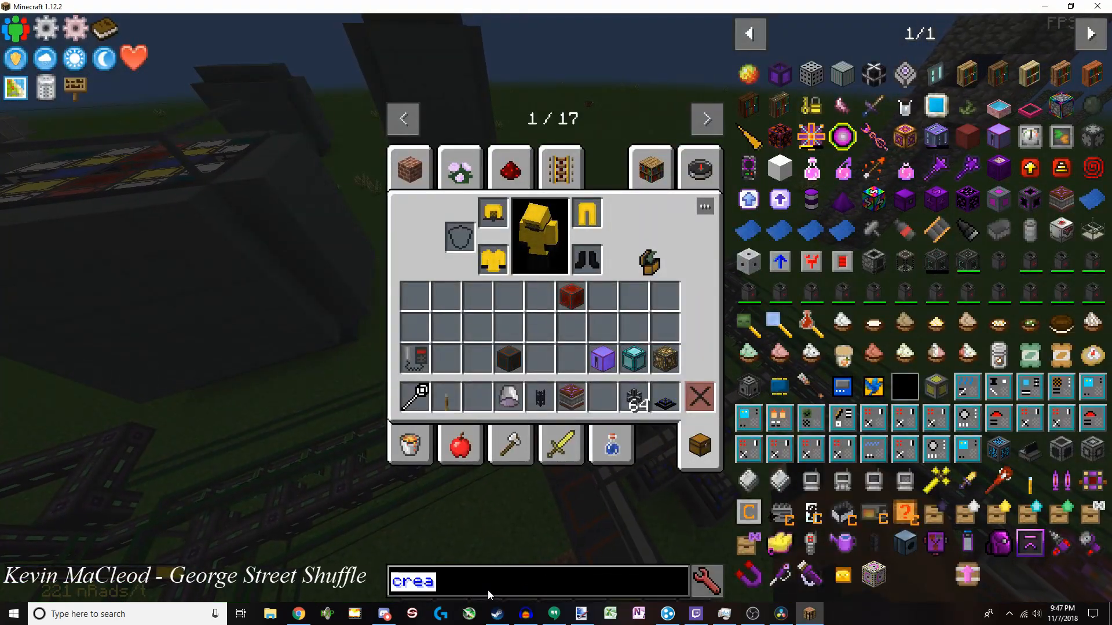
type("@nuclearcraf")
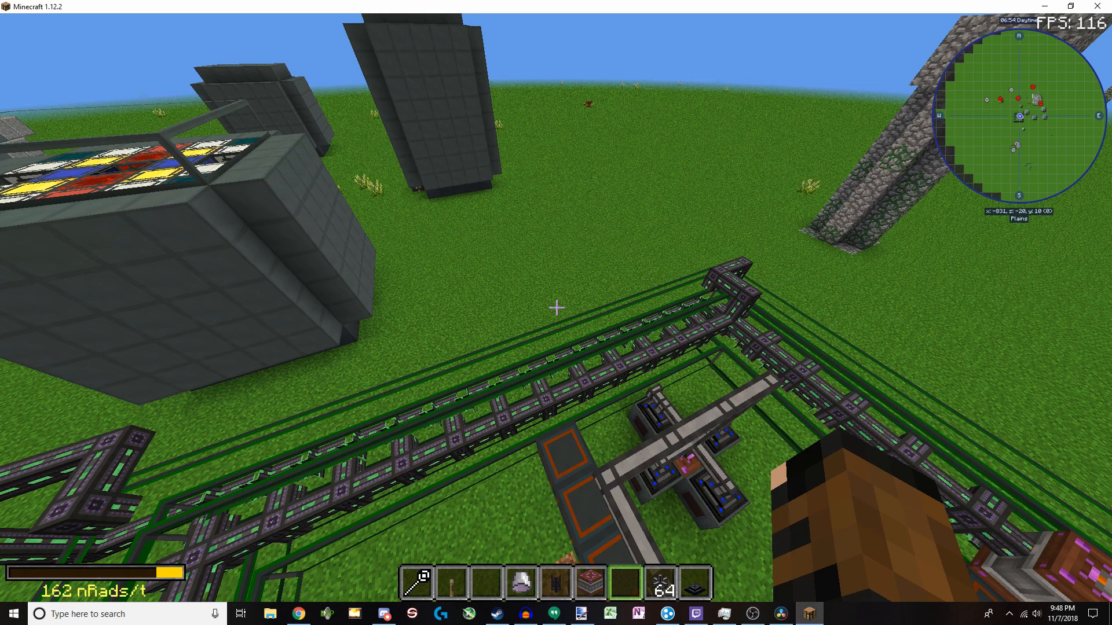
key("e")
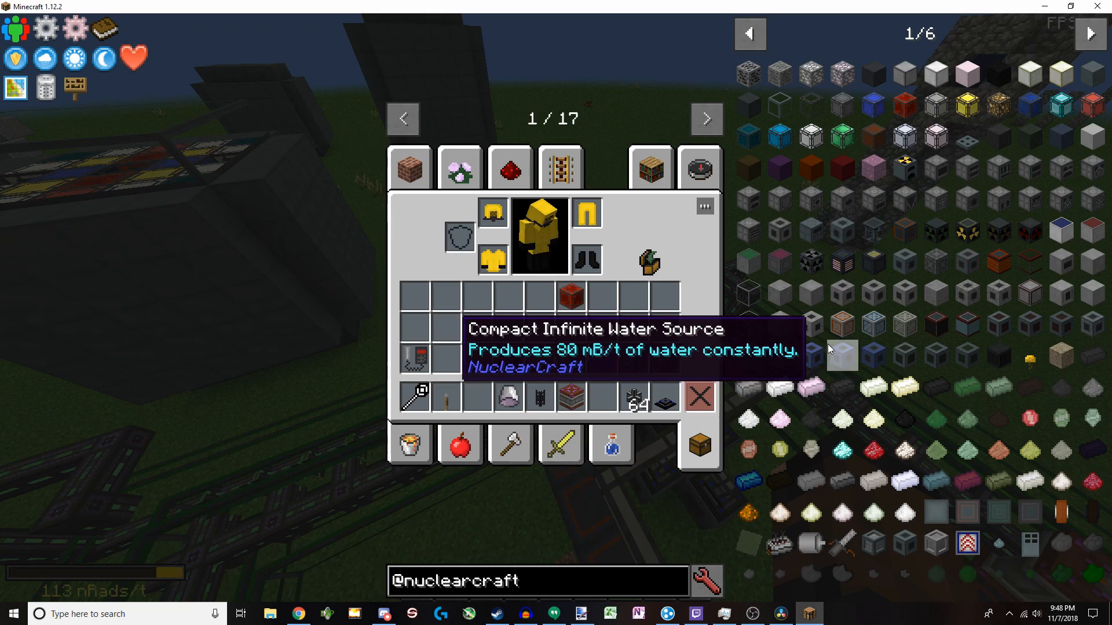
left_click(1077, 34)
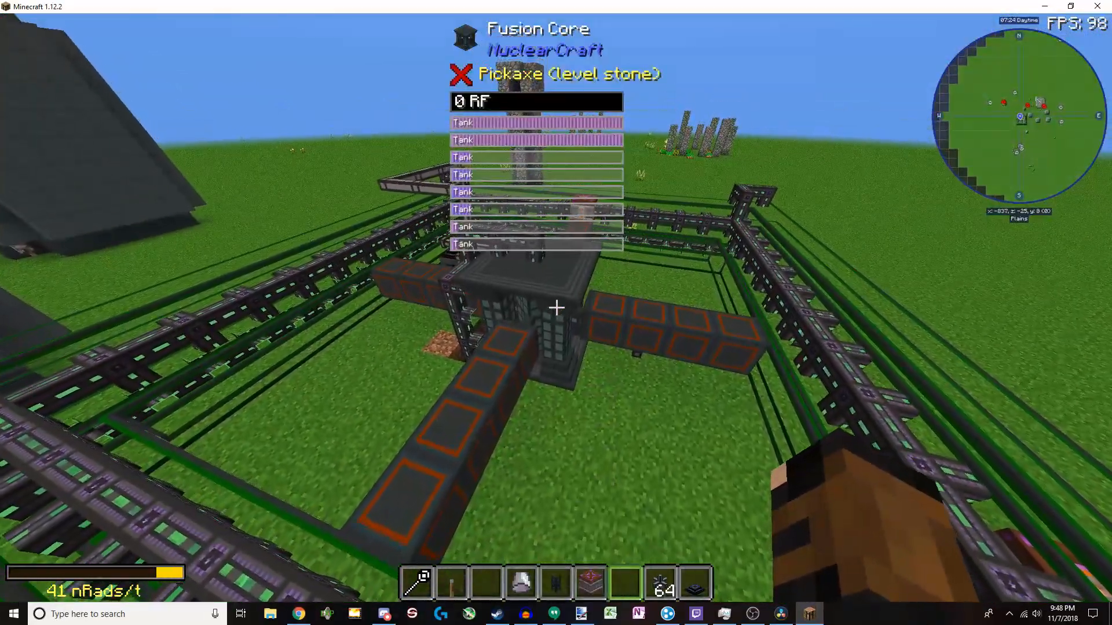
- Compare radiation of JEI page 2 fuels like LEU-233 and Depleted HECm-247 Oxide
right_click(556, 307)
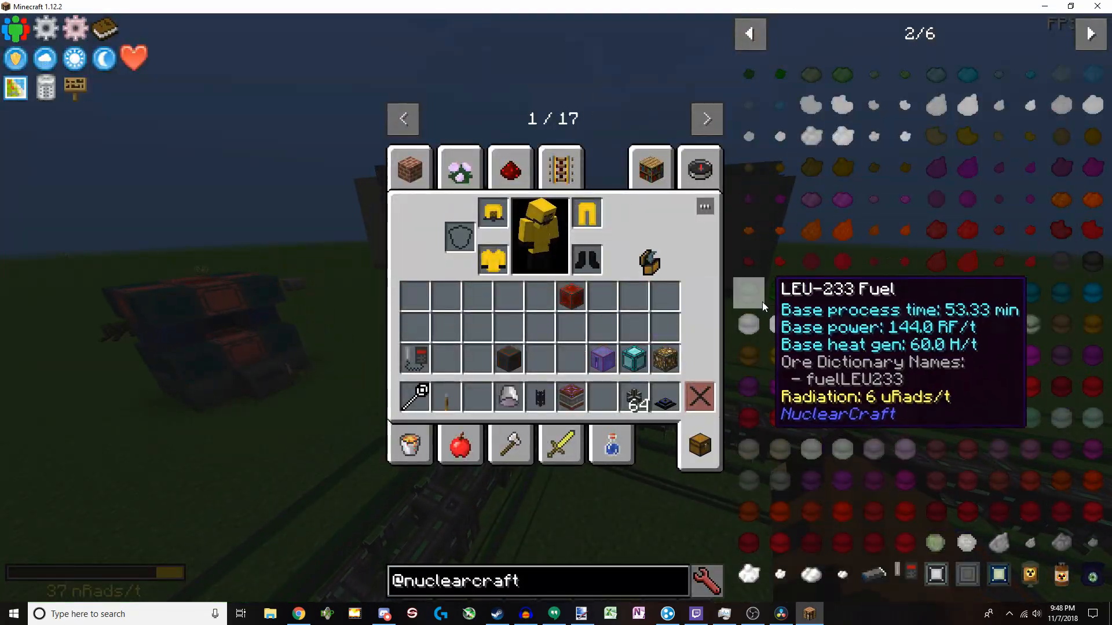
key("Escape")
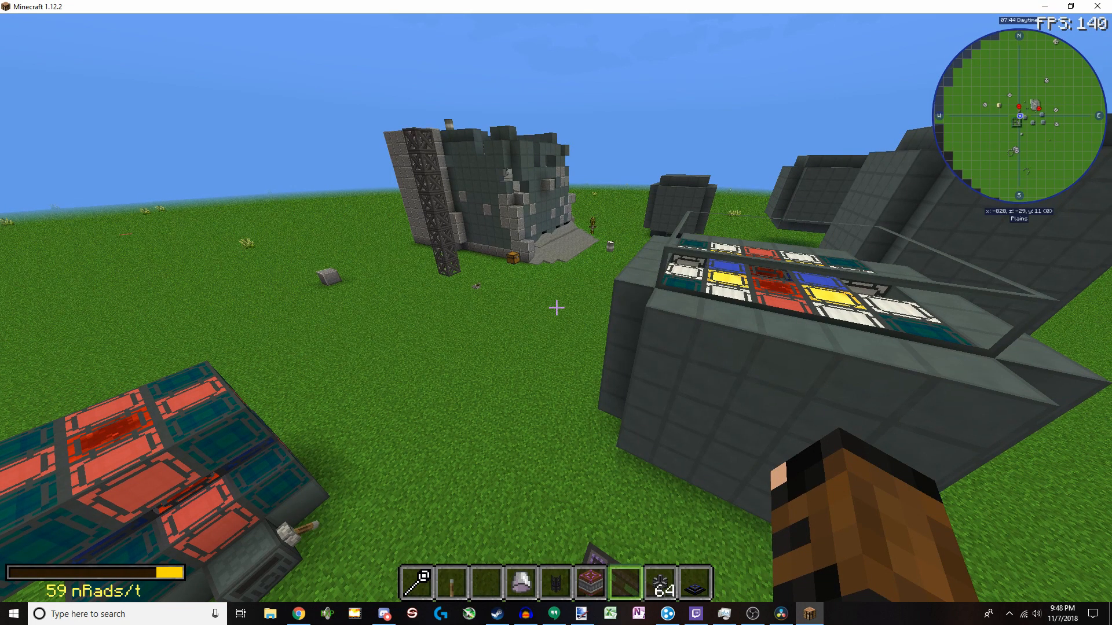
key("e")
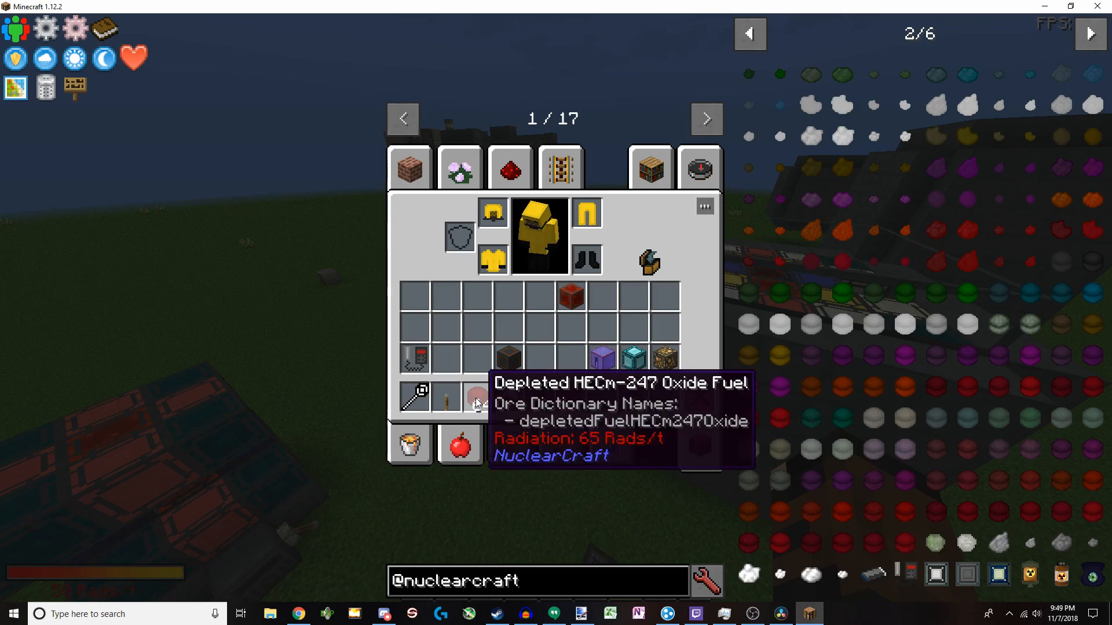
key("Escape")
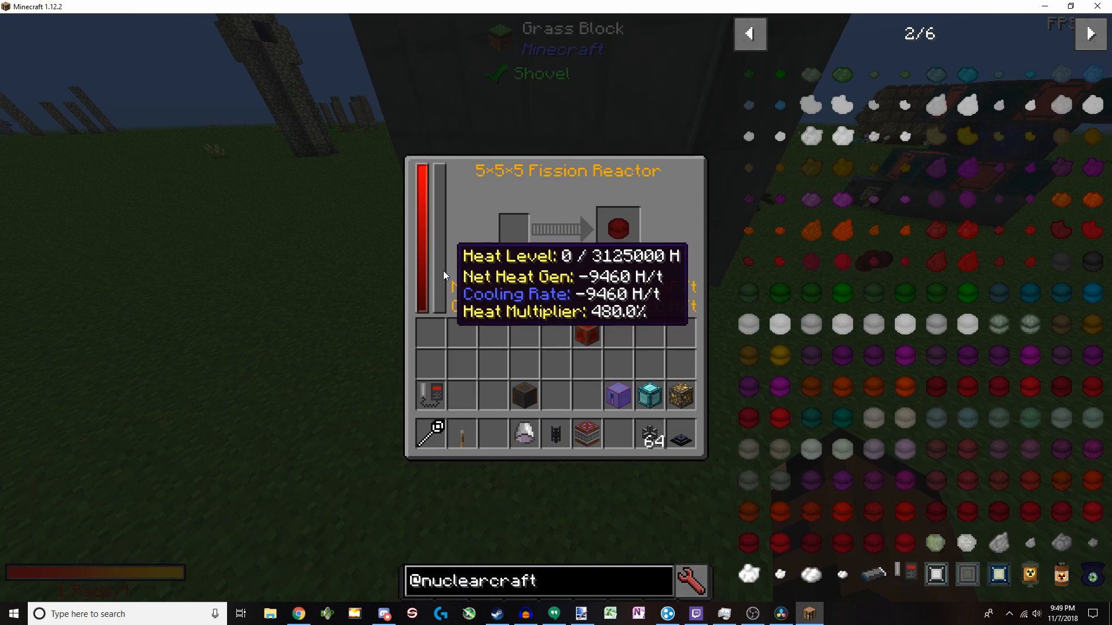
mouse_move(999, 417)
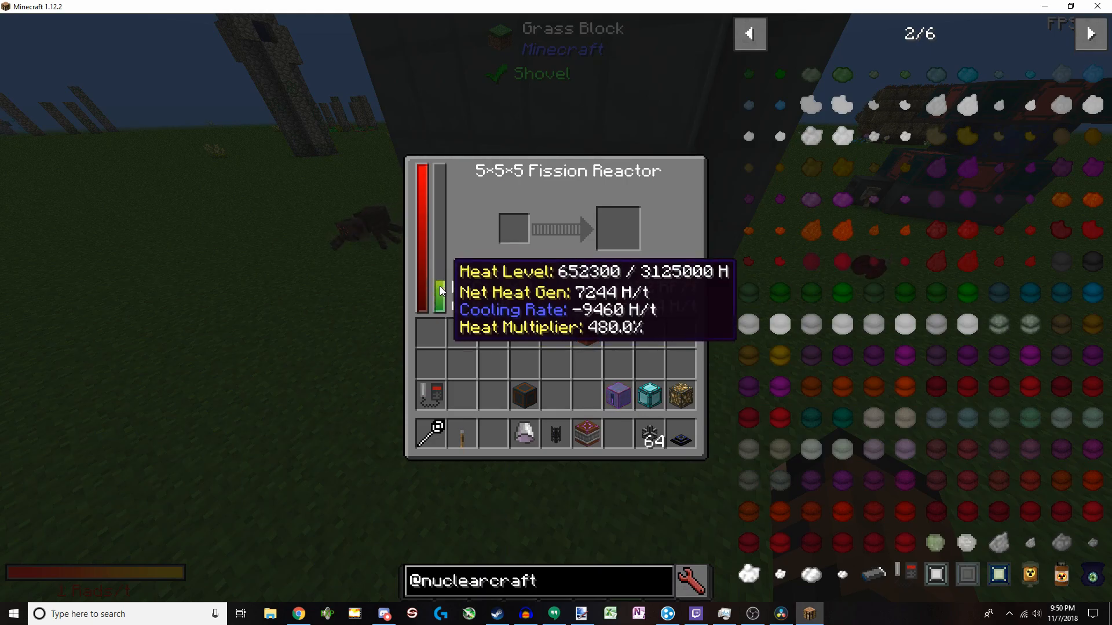
- Close the fission reactor GUI after reading HECf-249 output: 11232 RF/t, 7244 H/t
key("Escape")
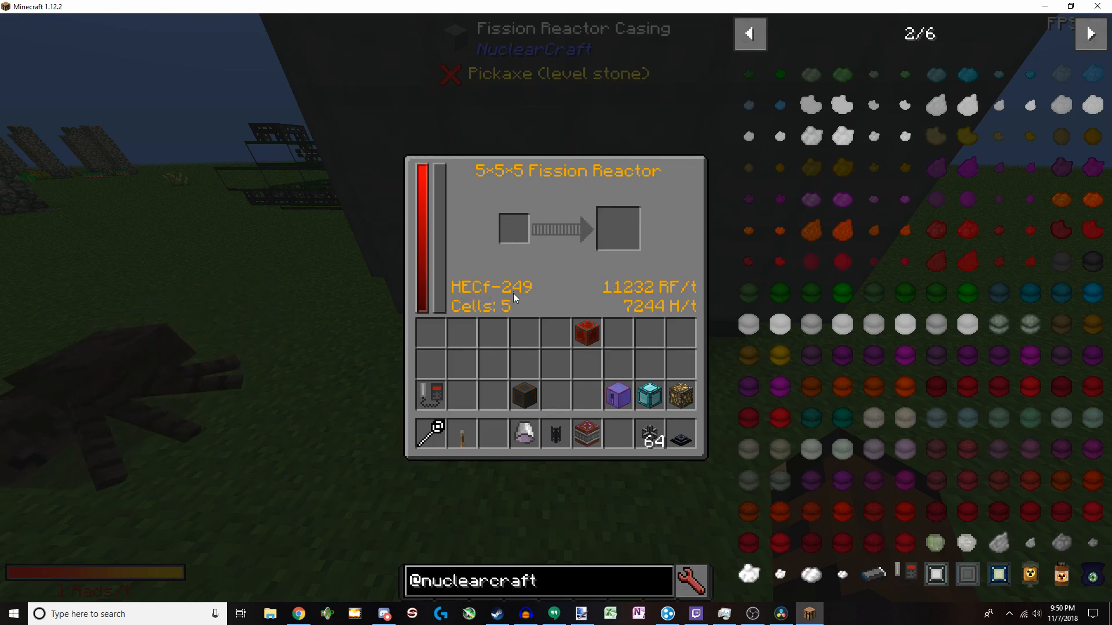
mouse_move(629, 315)
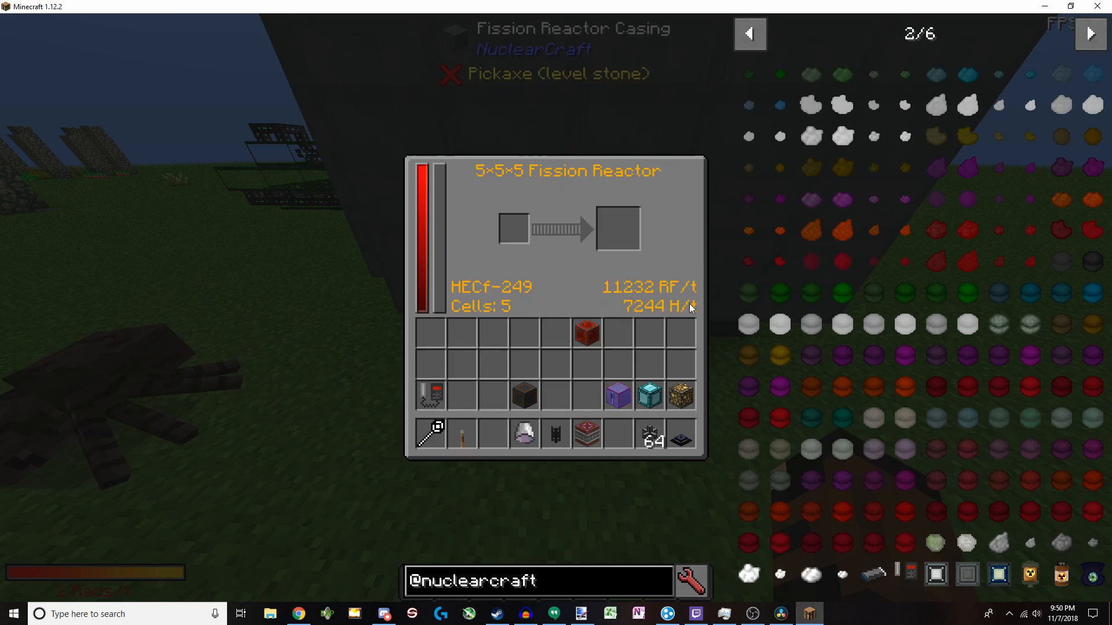
mouse_move(438, 238)
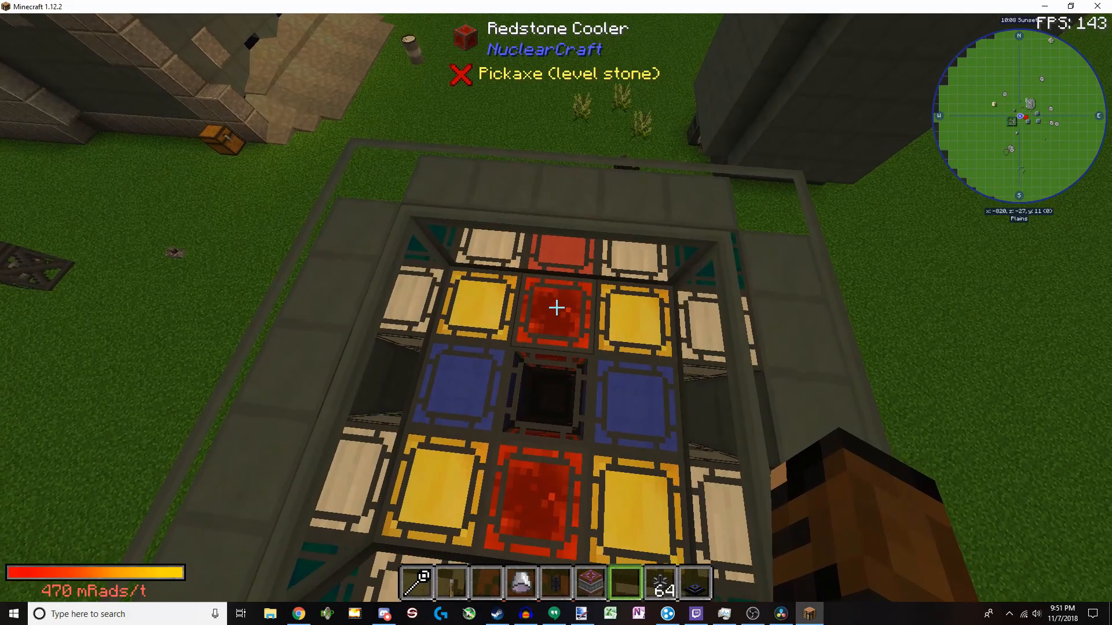
mouse_move(556, 307)
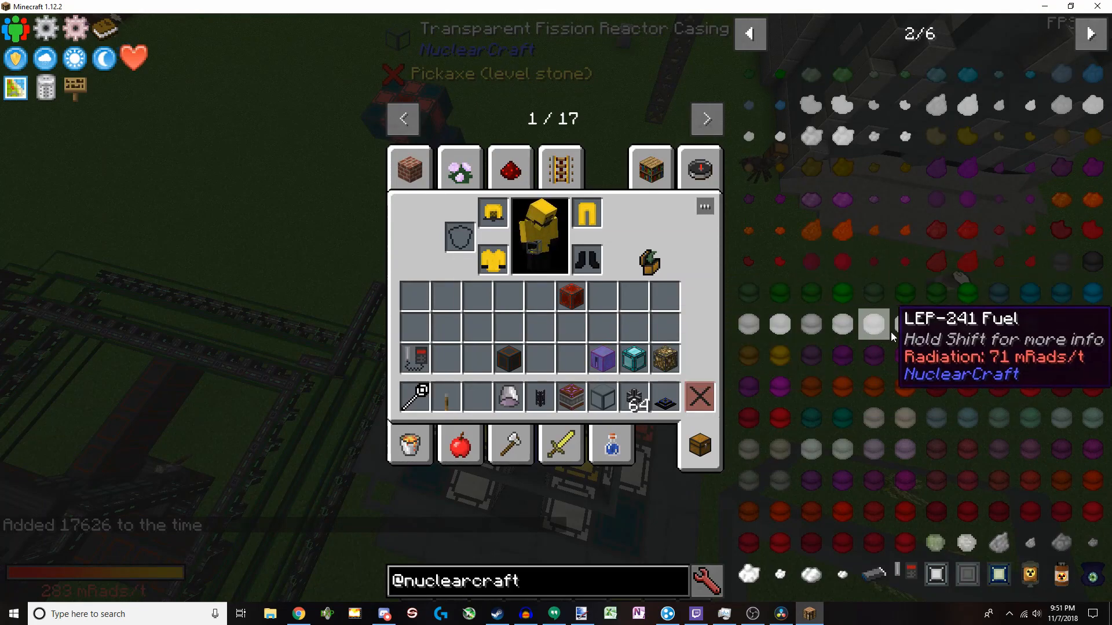
mouse_move(934, 447)
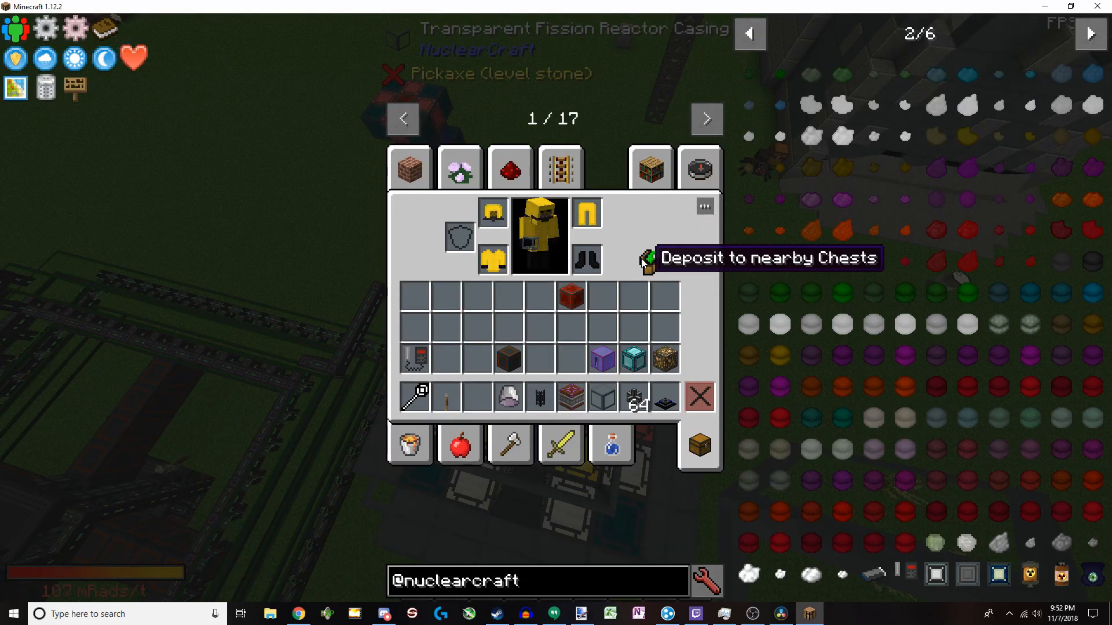
- Close the Fusion Core screens and move over the fission reactor's gold and lapis coolers
key("Escape")
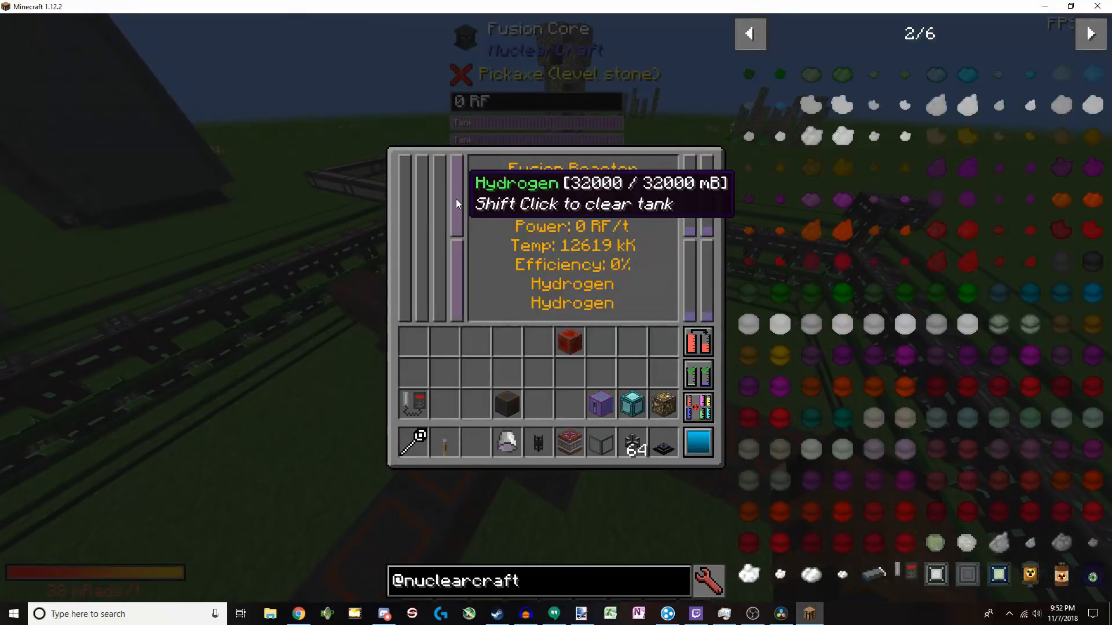
mouse_move(606, 401)
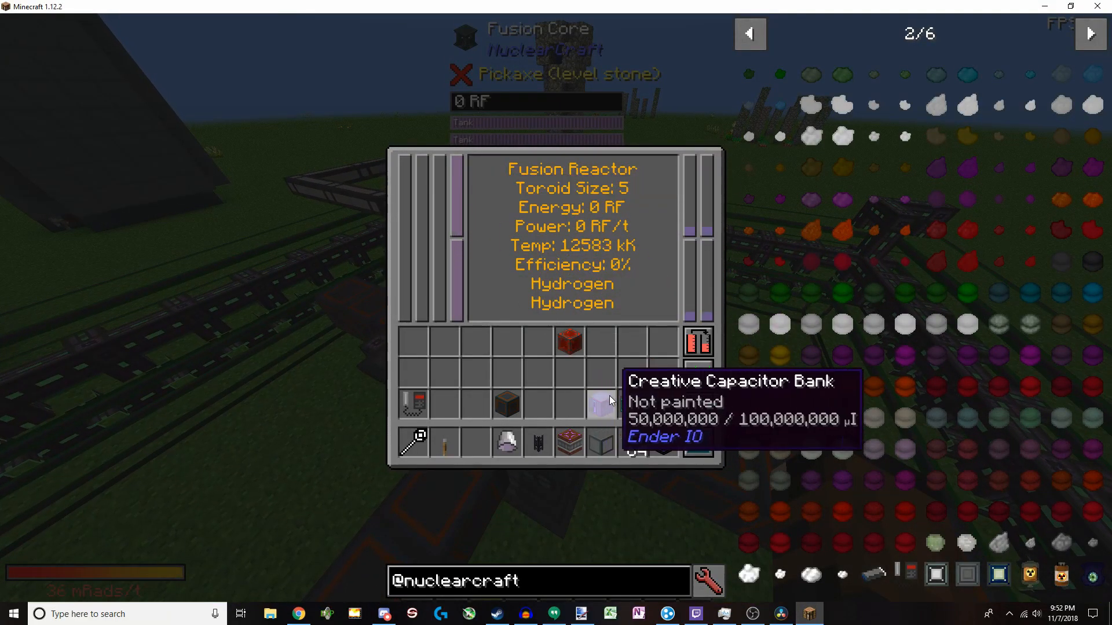
key("Escape")
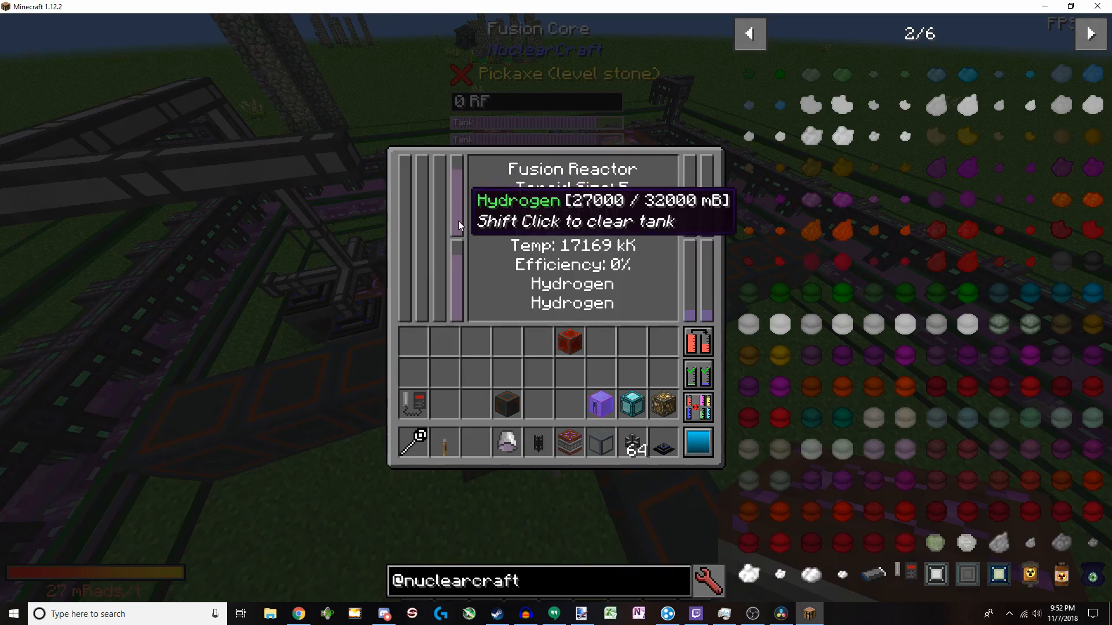
key("Escape")
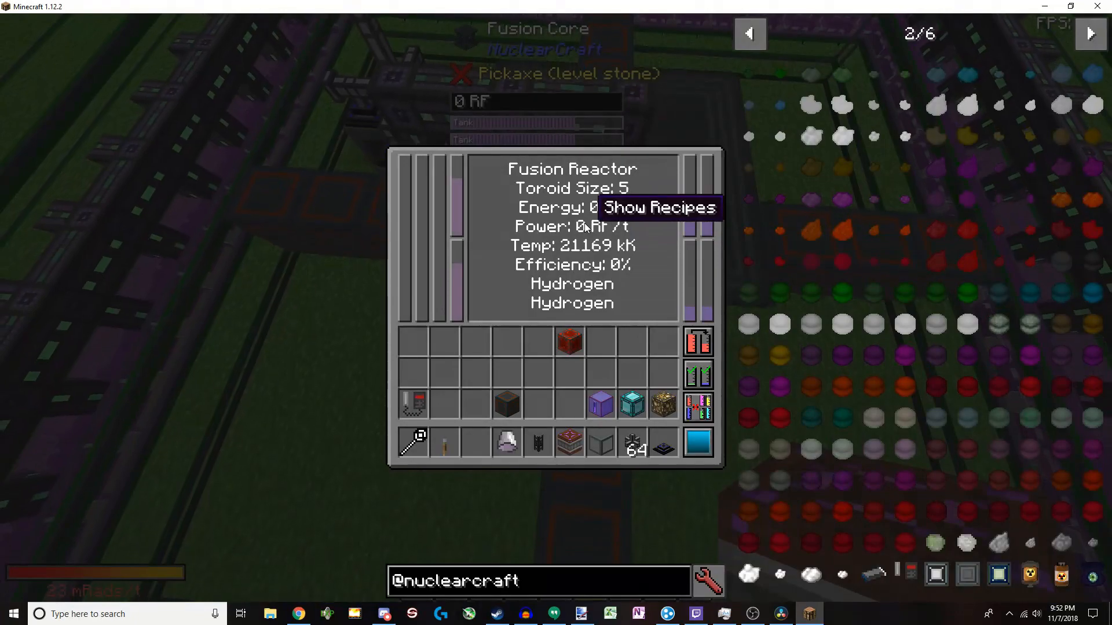
mouse_move(457, 279)
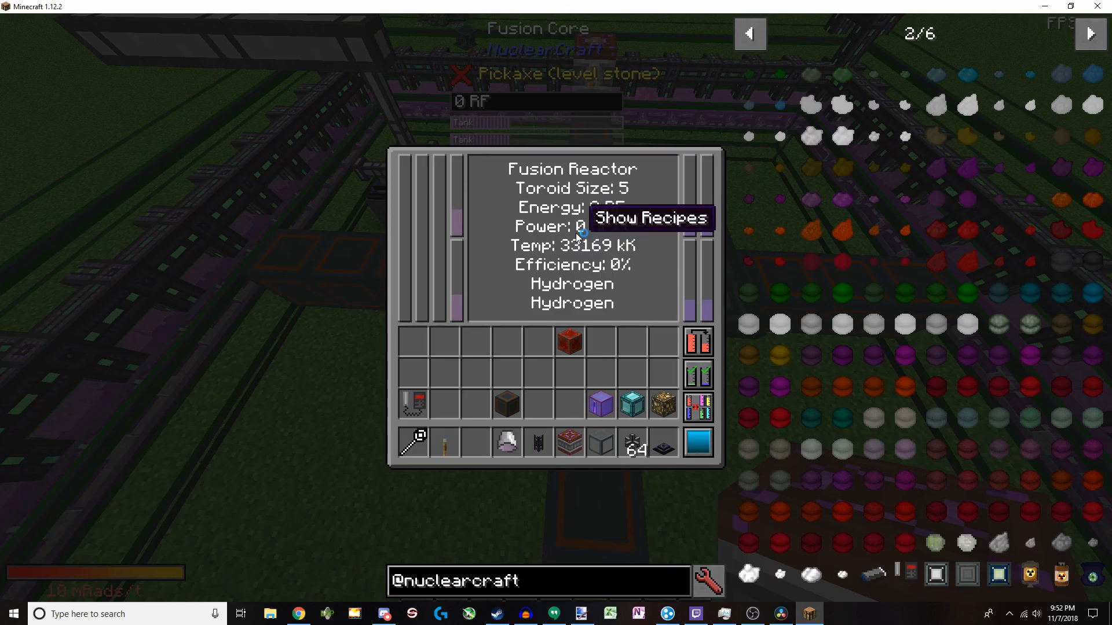
key("Escape")
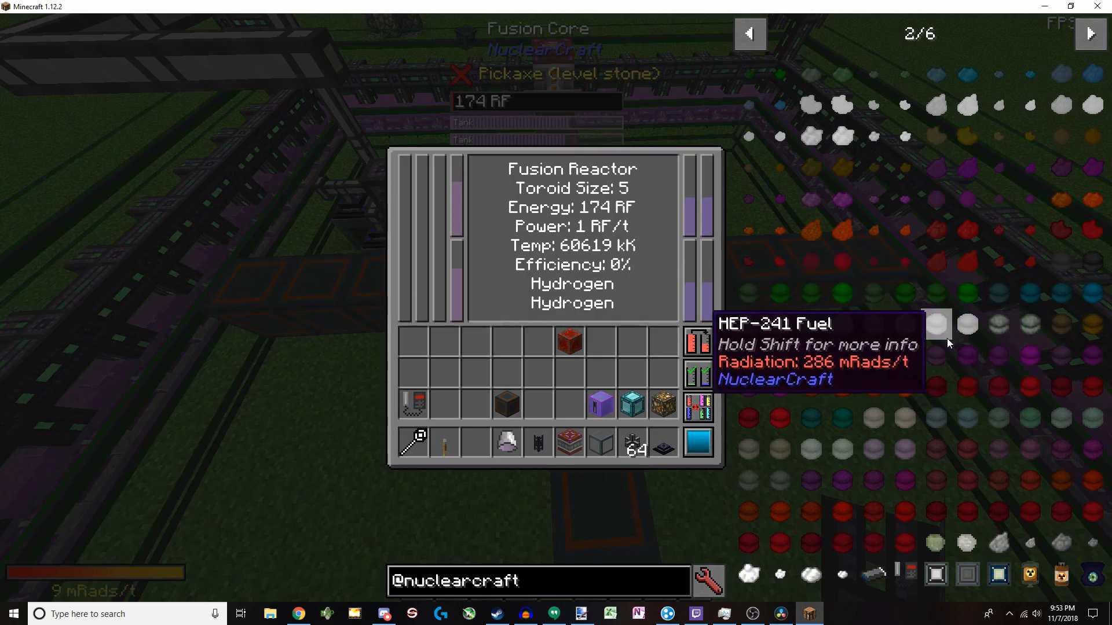
left_click(1091, 33)
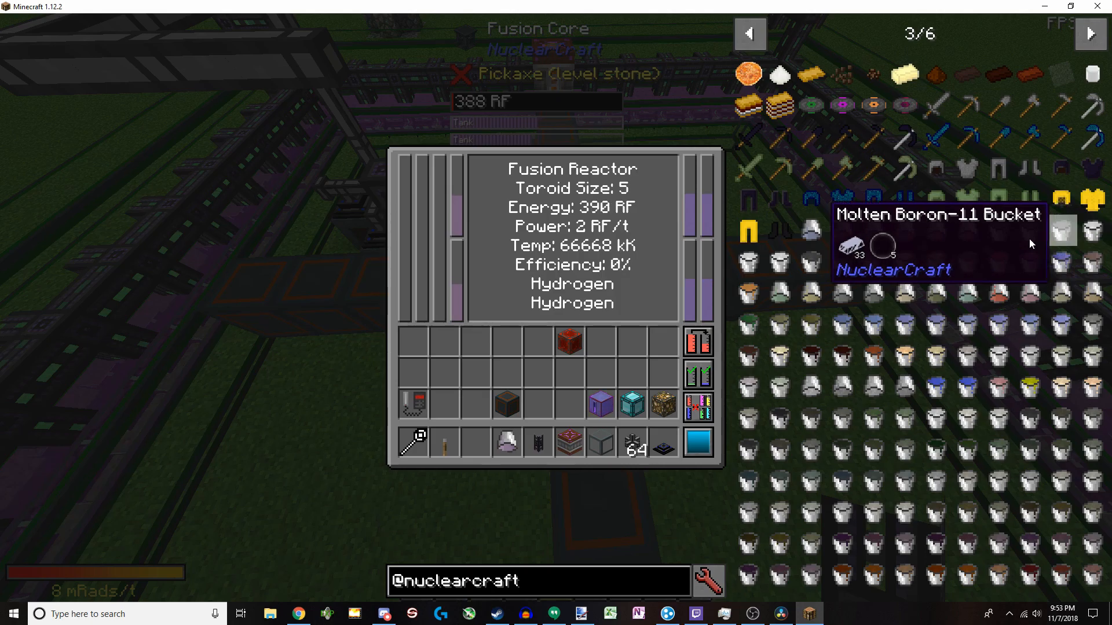
mouse_move(776, 264)
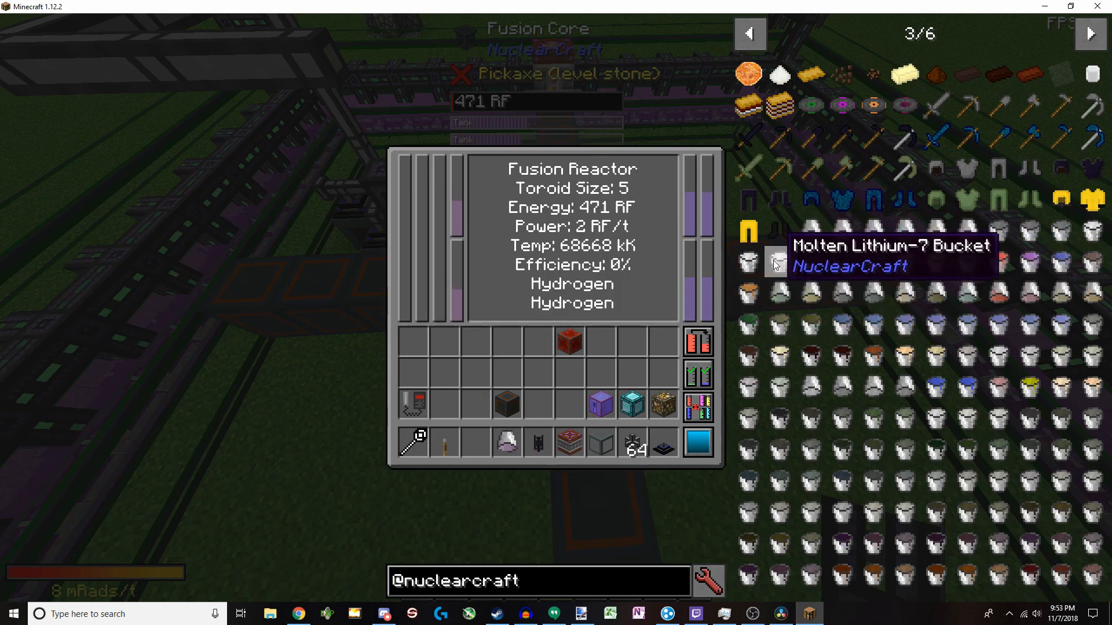
key("Escape")
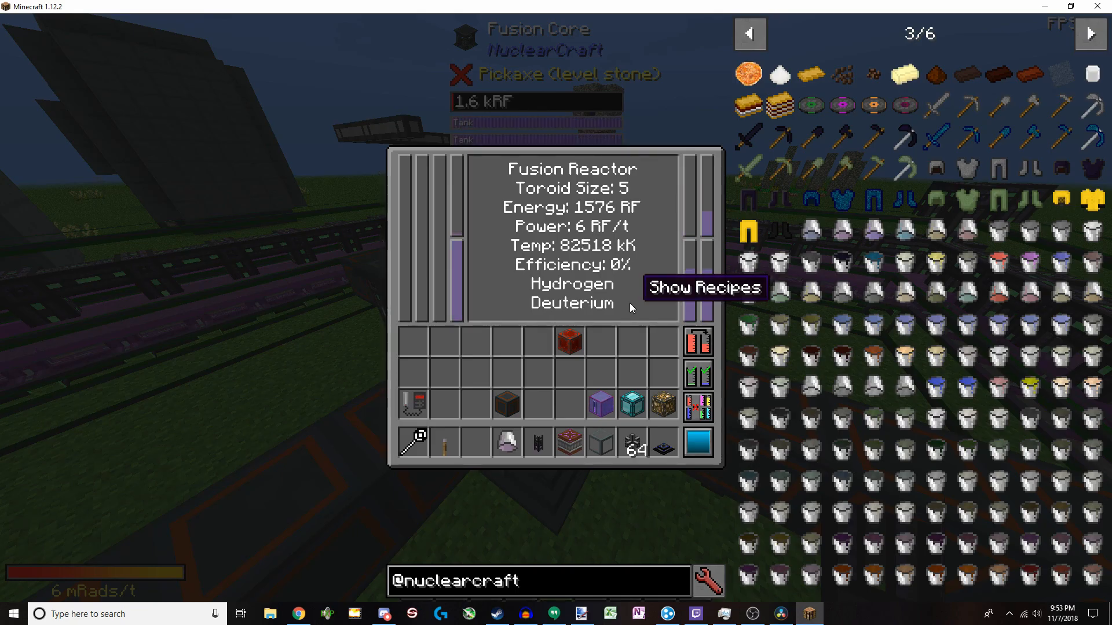
key("Escape")
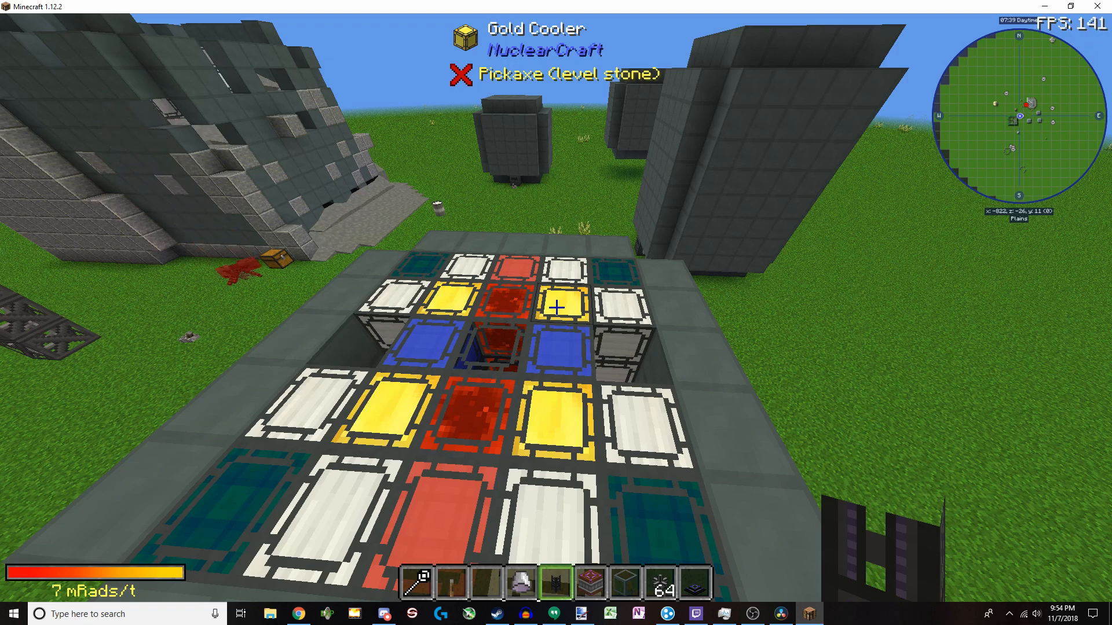
- Briefly check fuel items in the inventory before approaching the 3×3×3 fission controller
key("e")
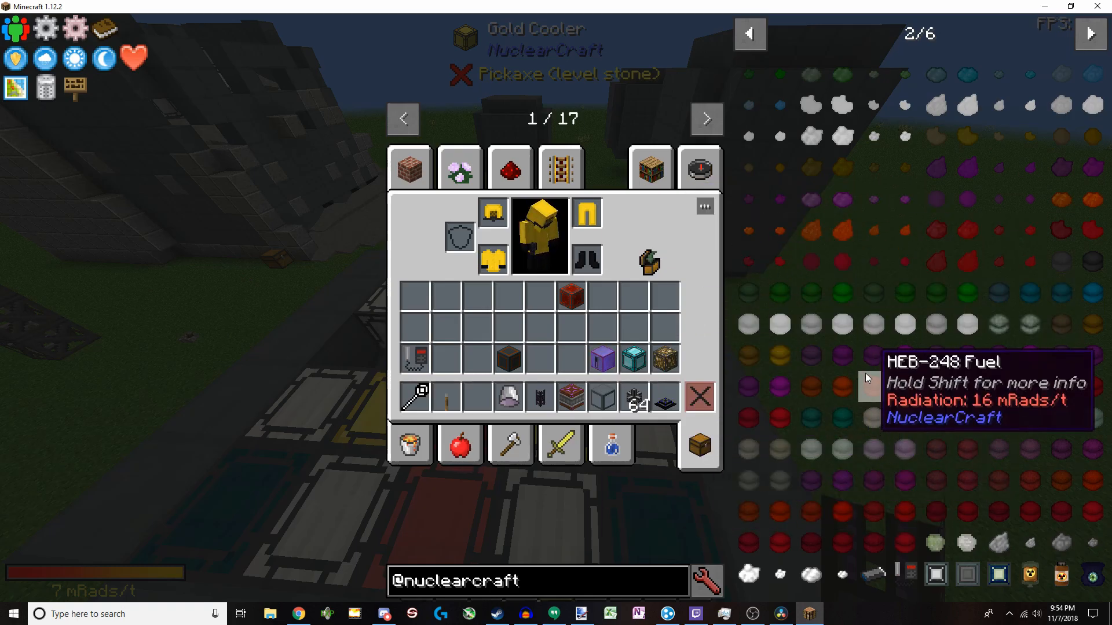
key("Escape")
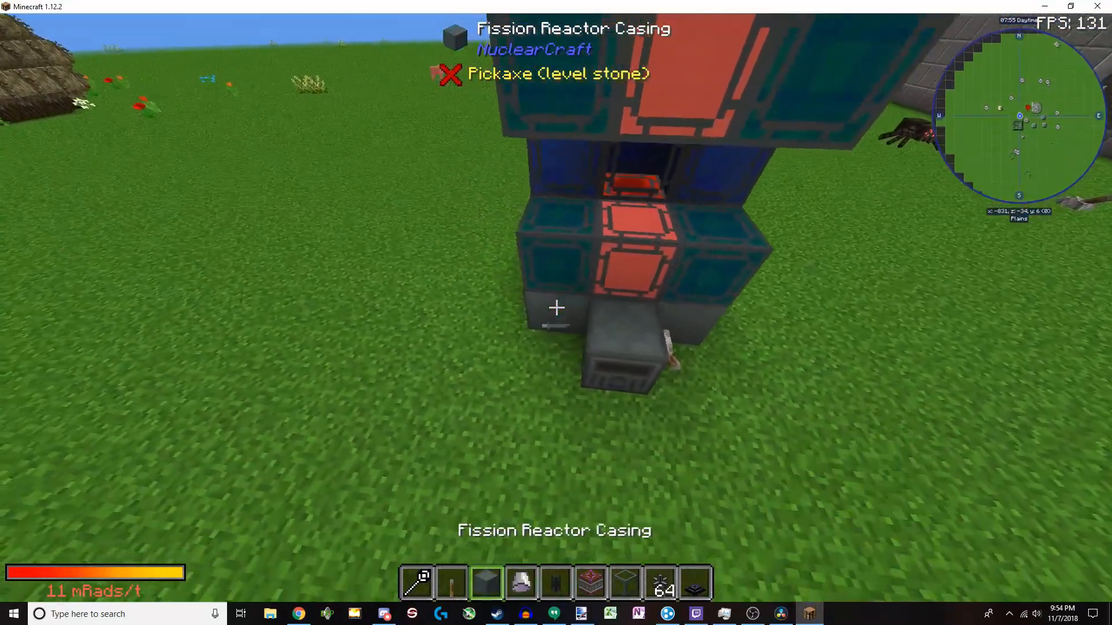
mouse_move(556, 307)
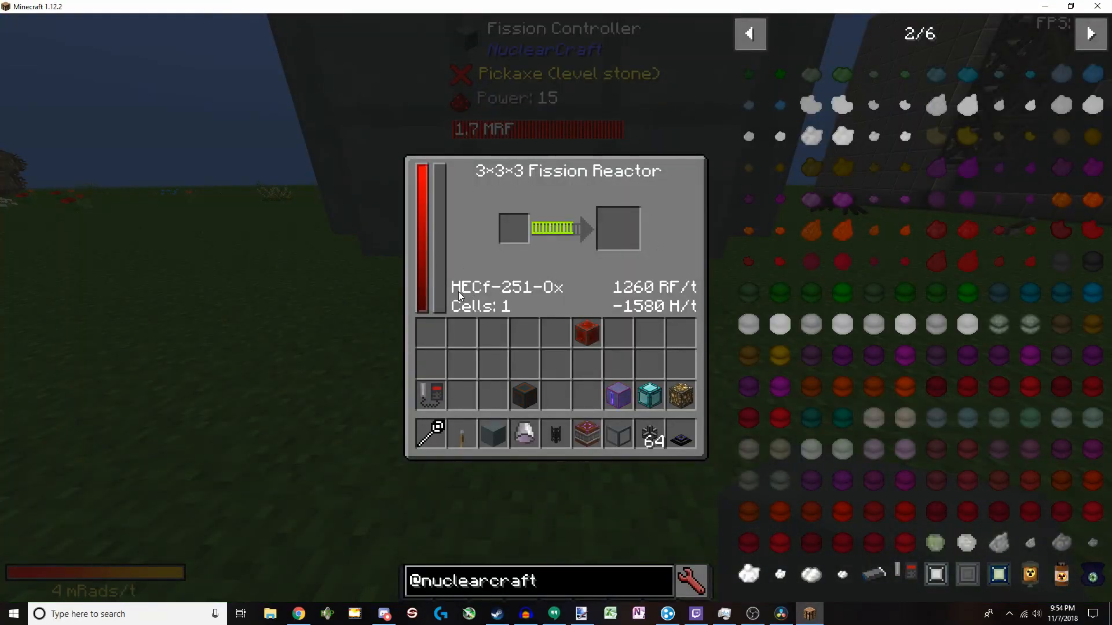
mouse_move(521, 301)
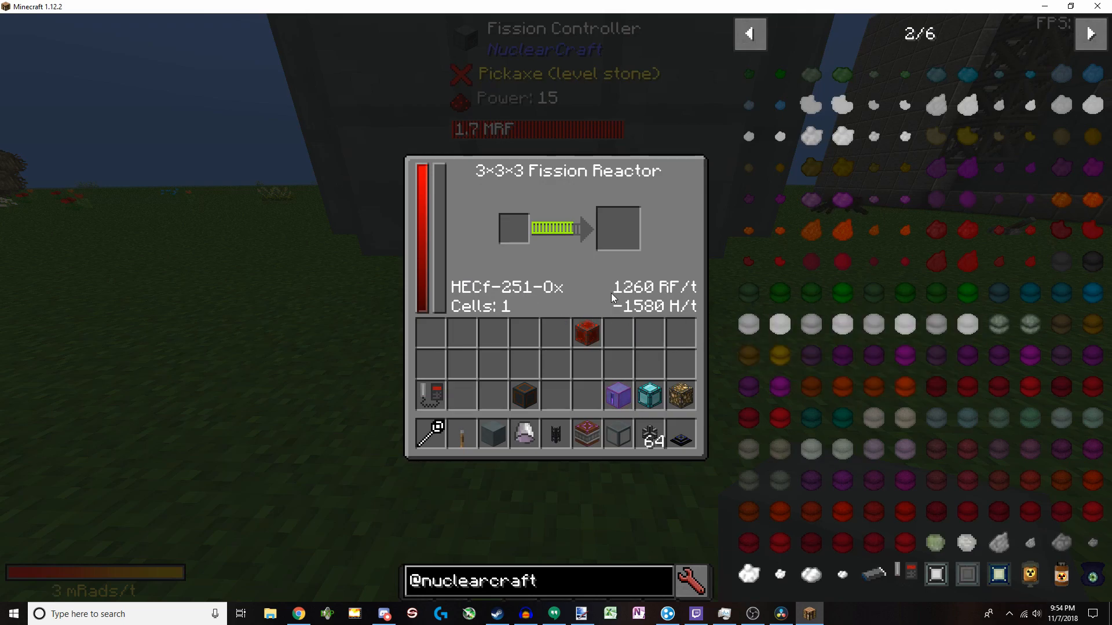
- Close the controller status, view LEU-233 Fuel stats, then survey the reactor builds
key("Escape")
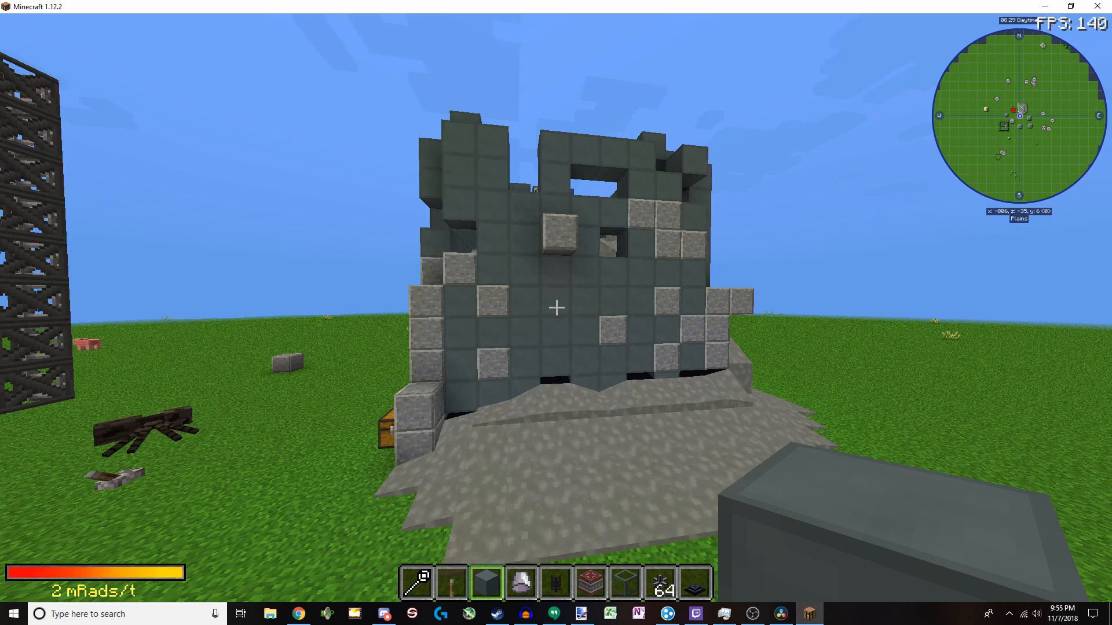
key("e")
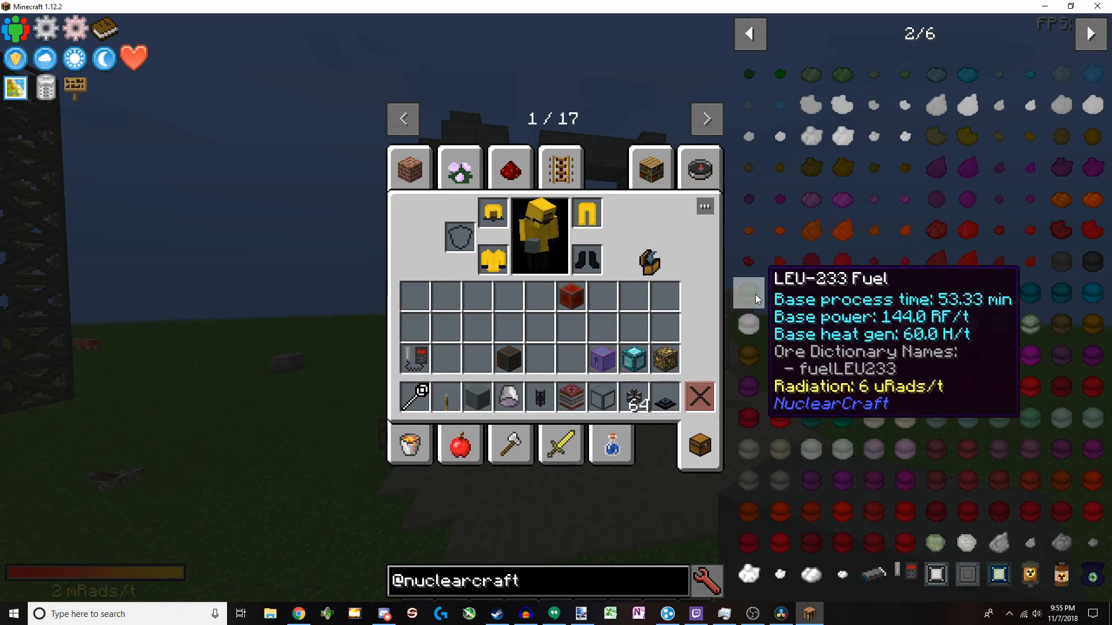
key("Escape")
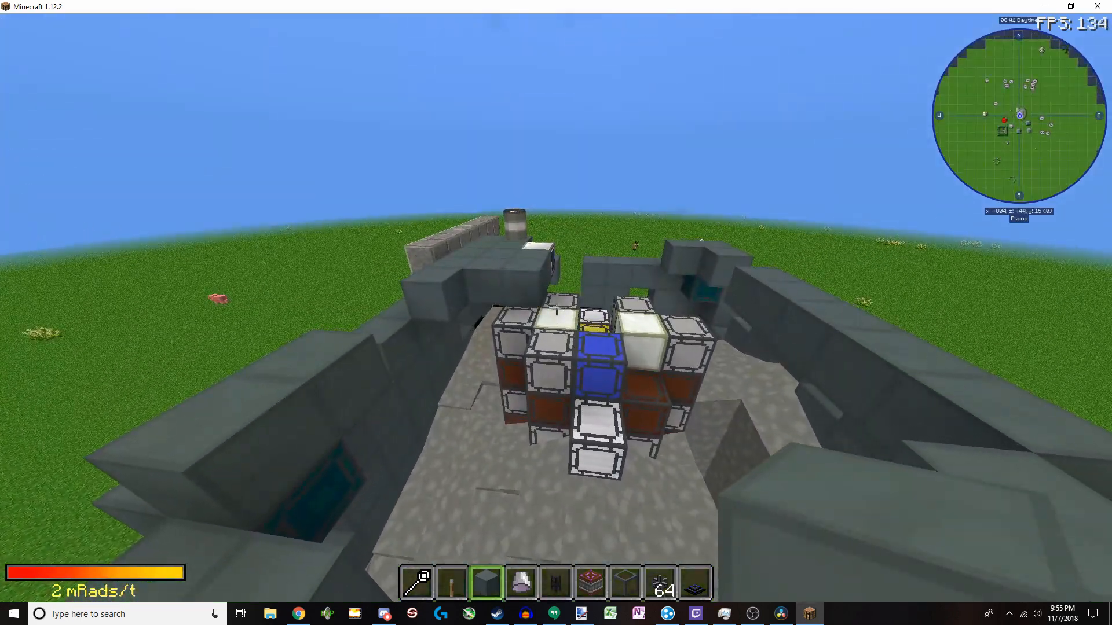
mouse_move(556, 308)
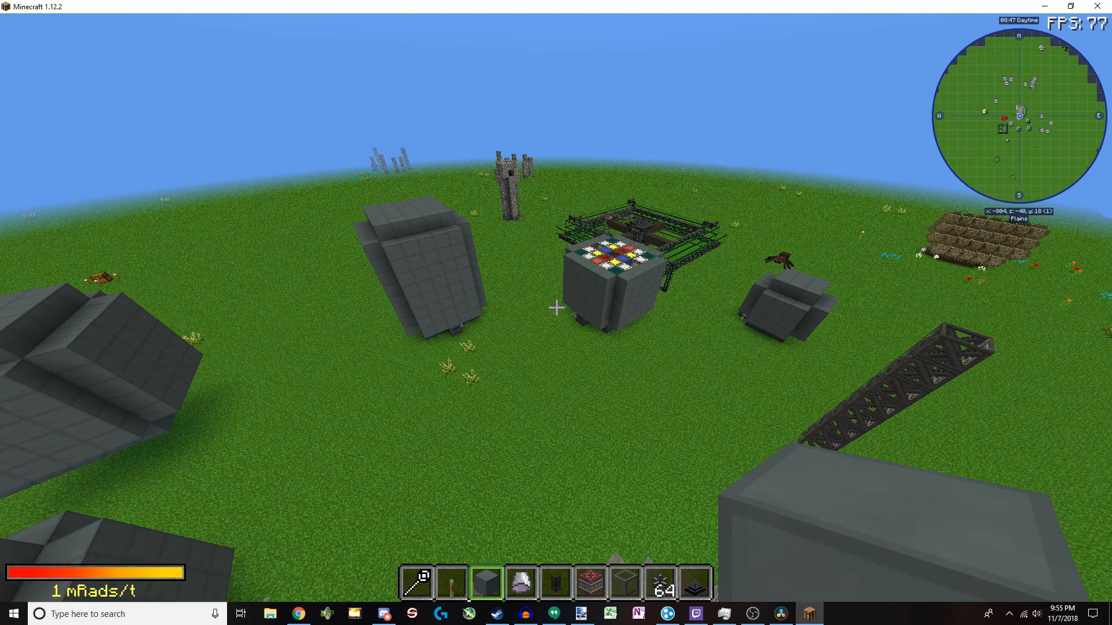
key("Escape")
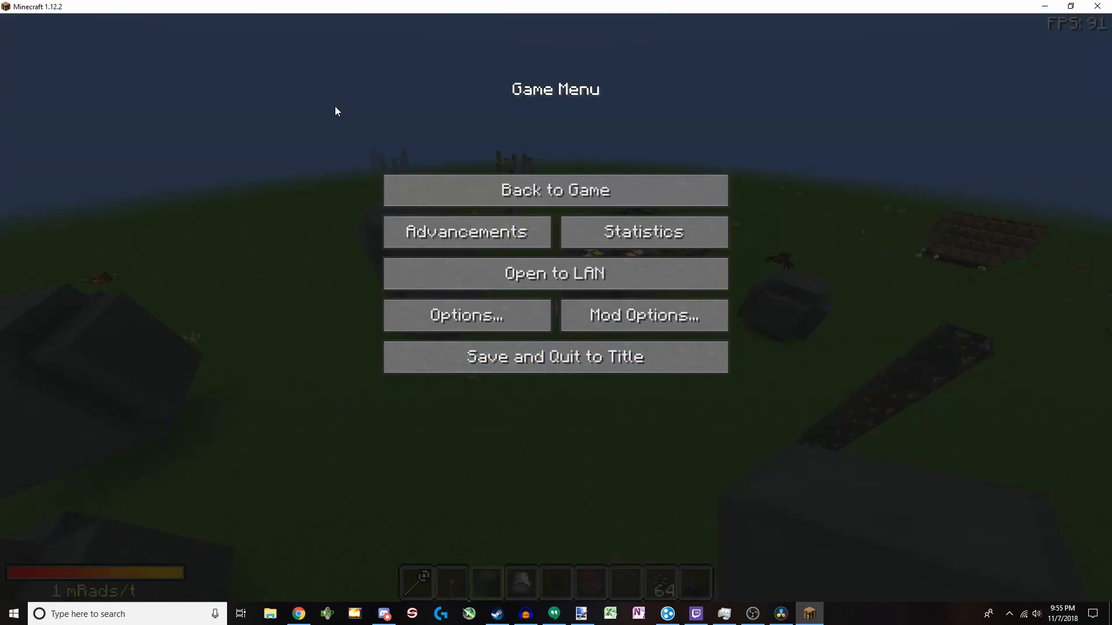
left_click(642, 315)
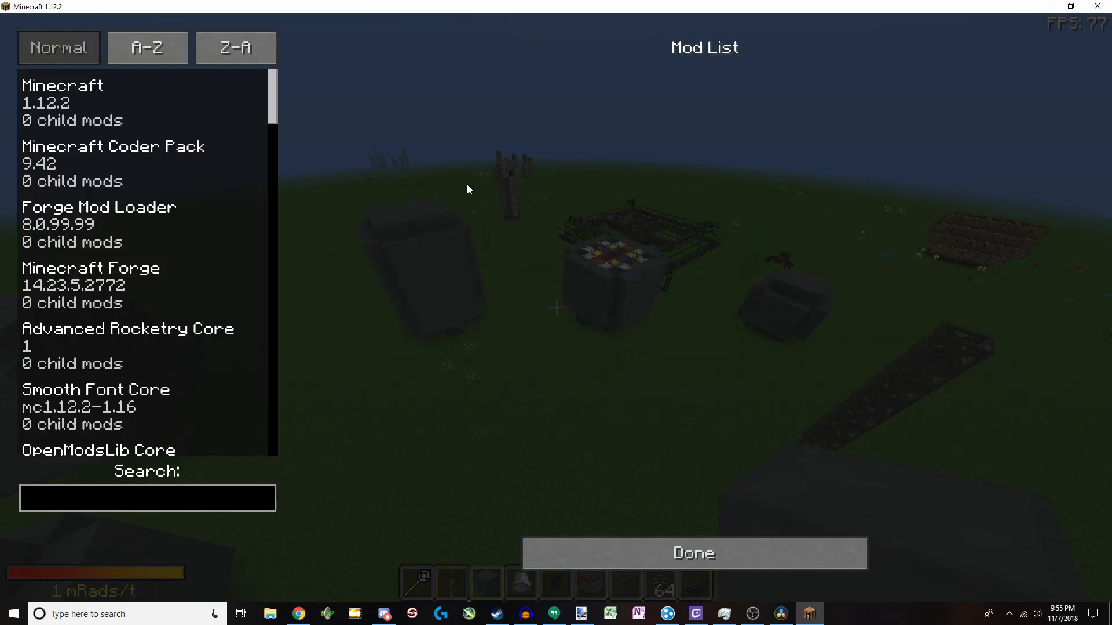
type("mnu")
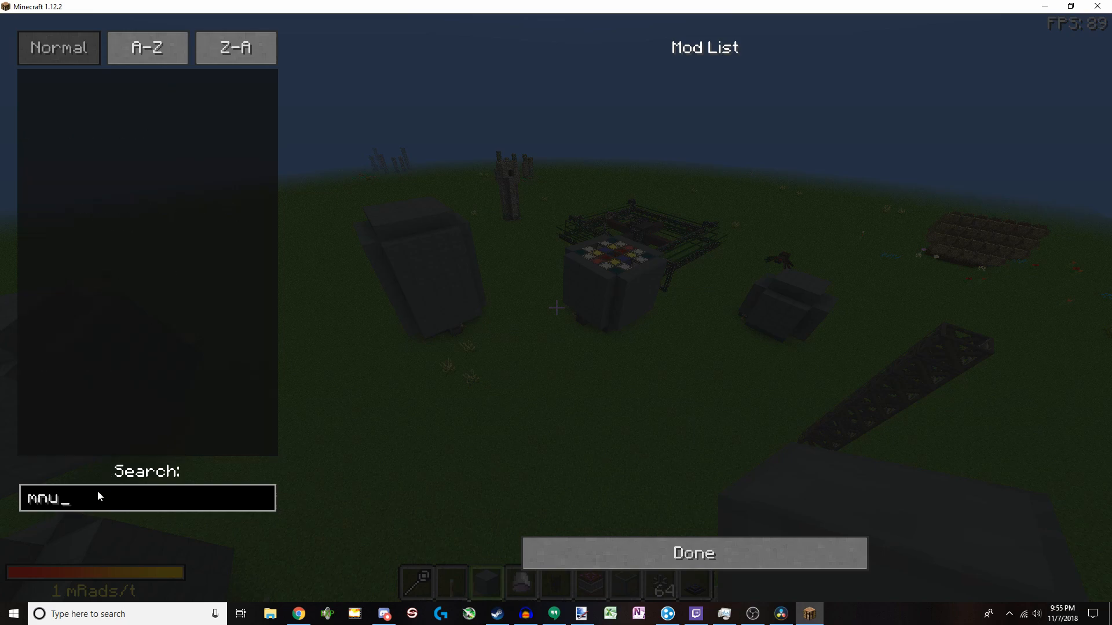
type("nucl")
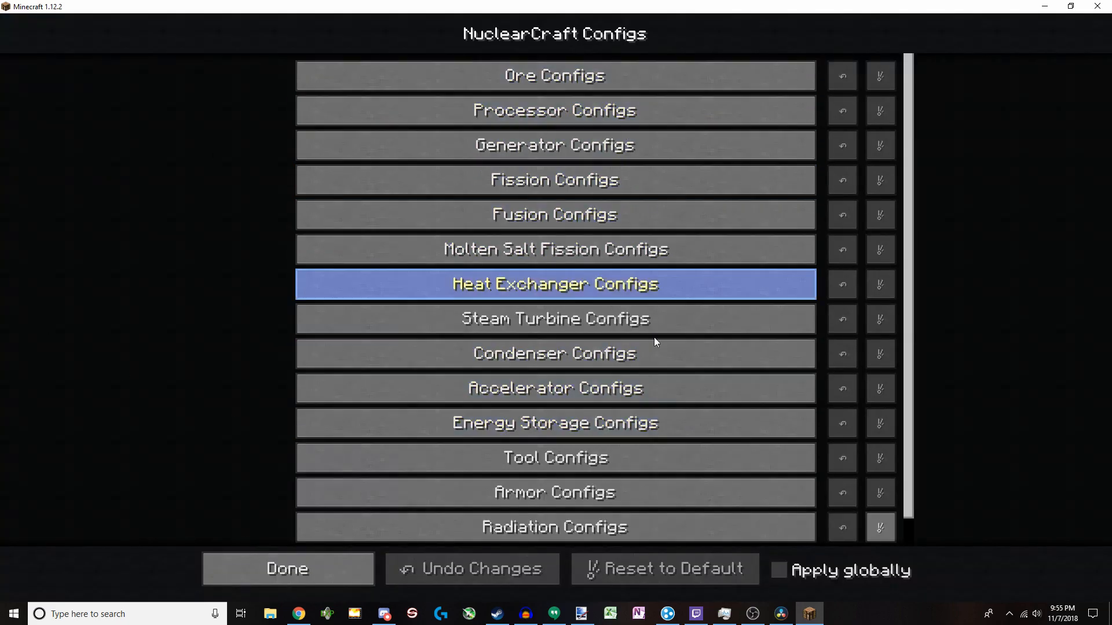
scroll("down", 3)
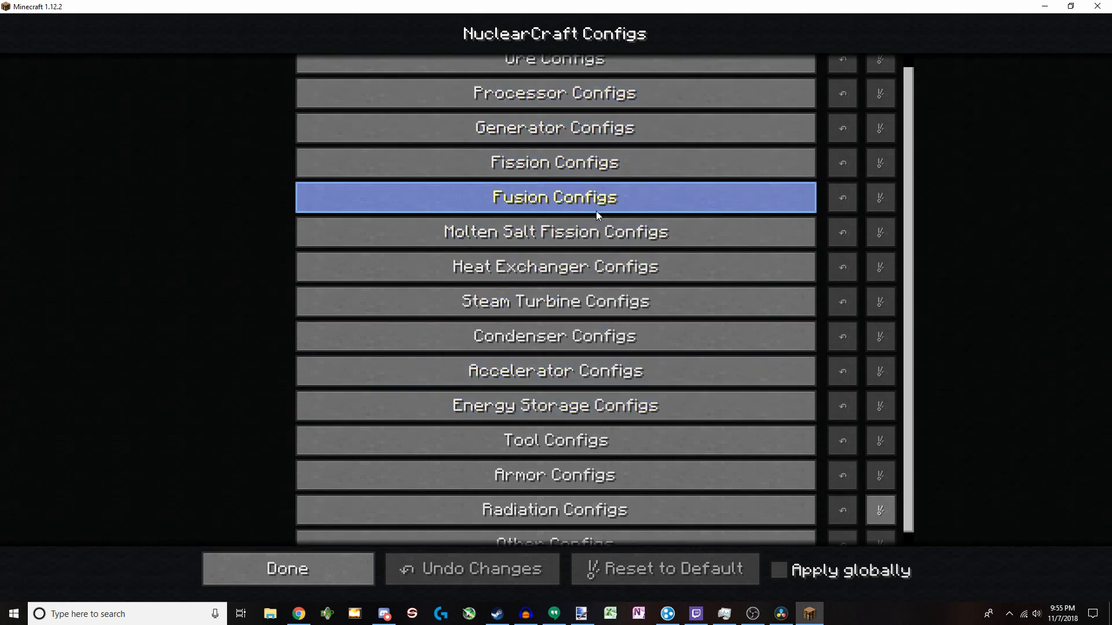
left_click(555, 509)
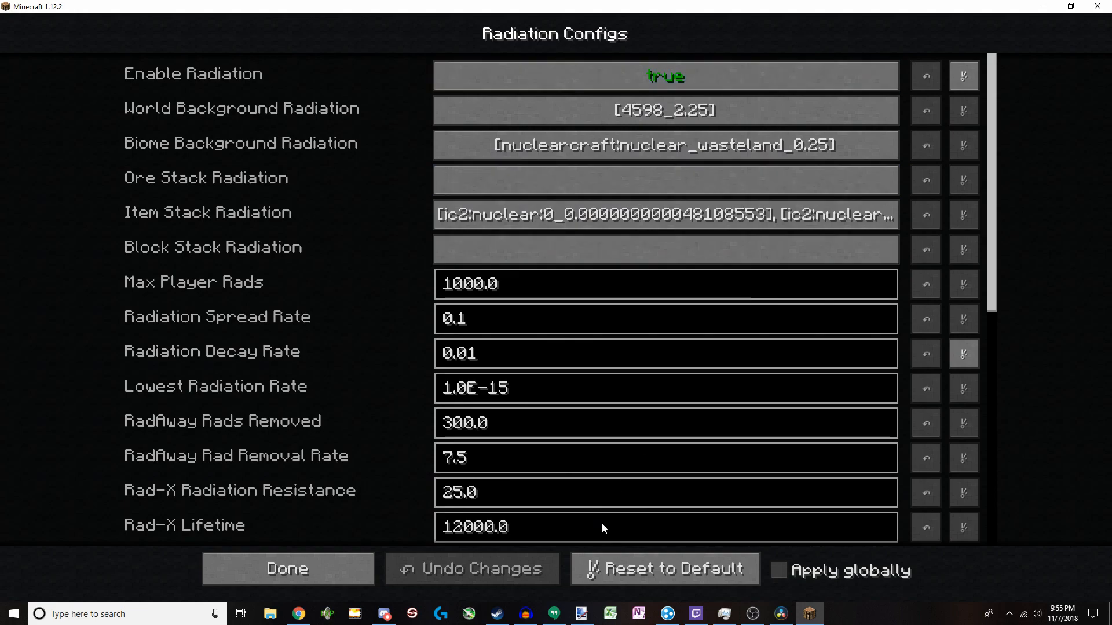
left_click(287, 568)
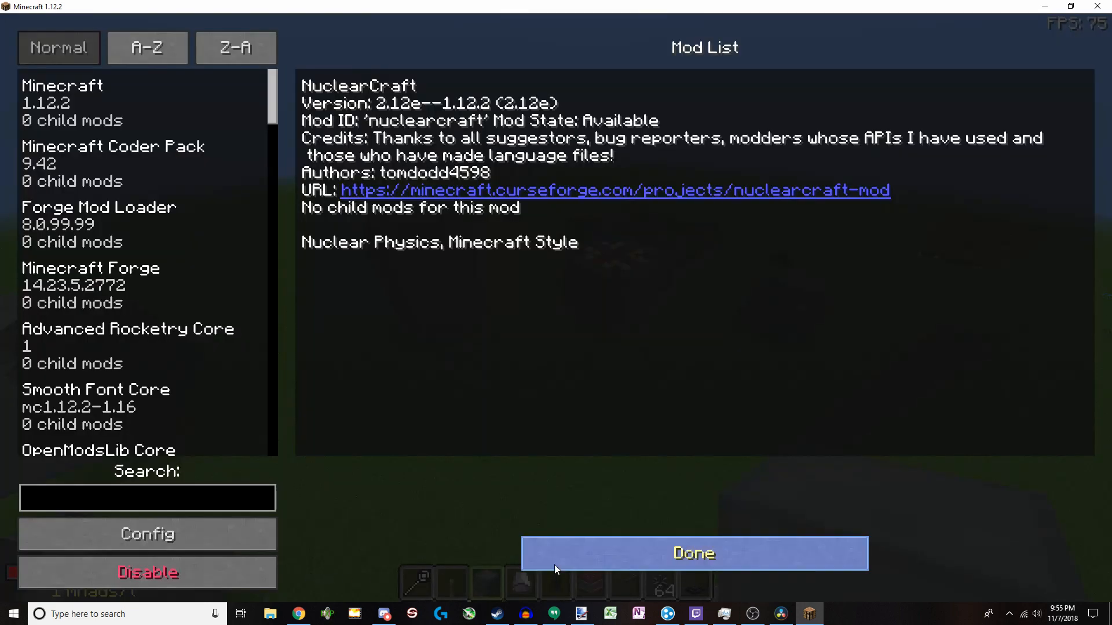
left_click(693, 553)
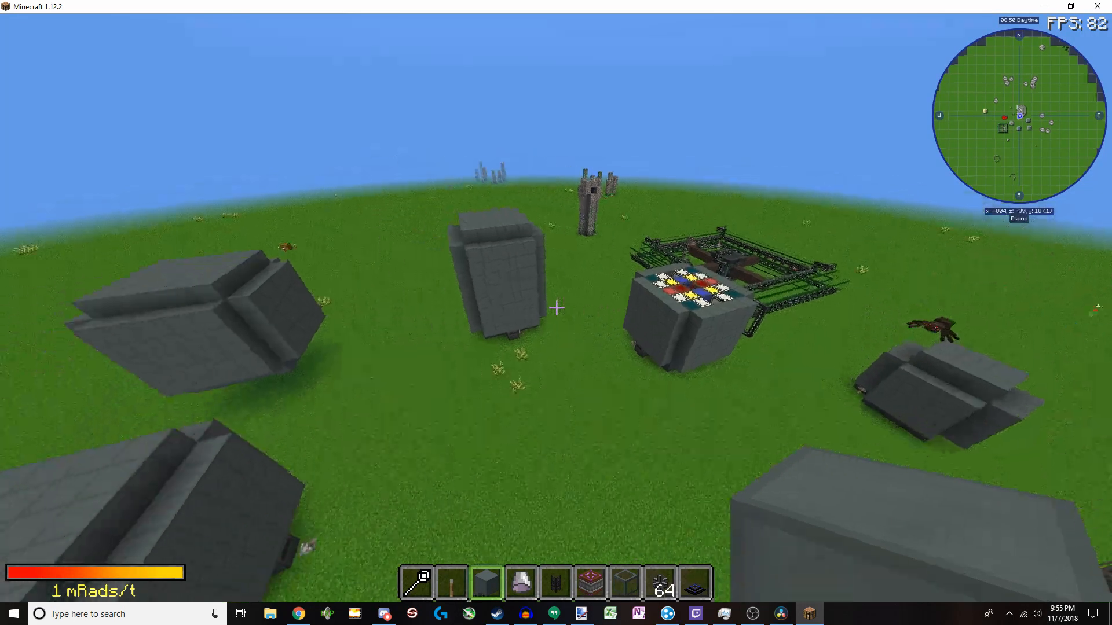